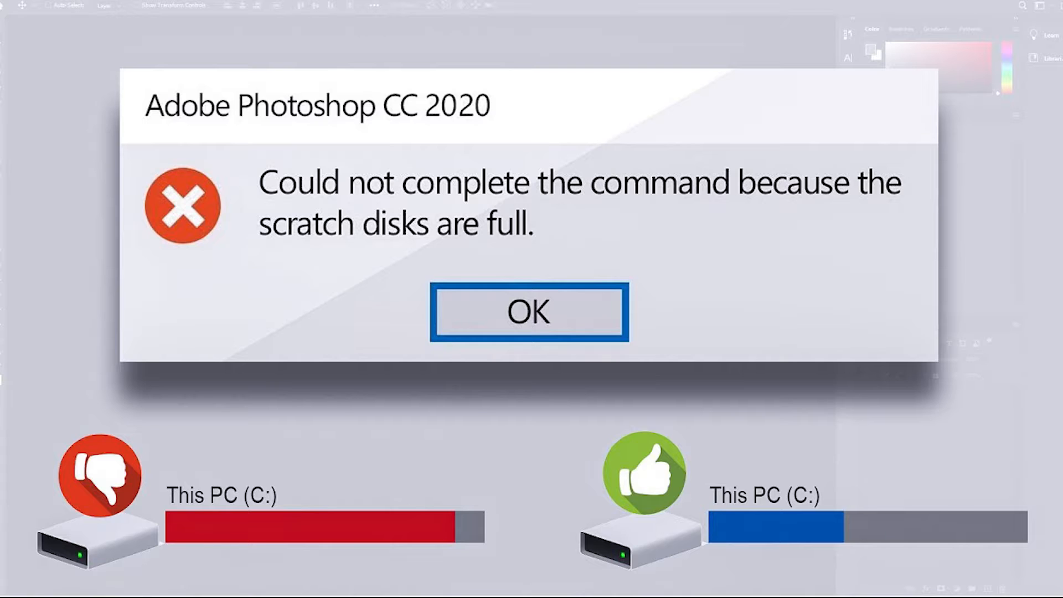
Dismiss Photoshop's scratch-disks-full alert on the poster and return to the desktop
left_click(528, 312)
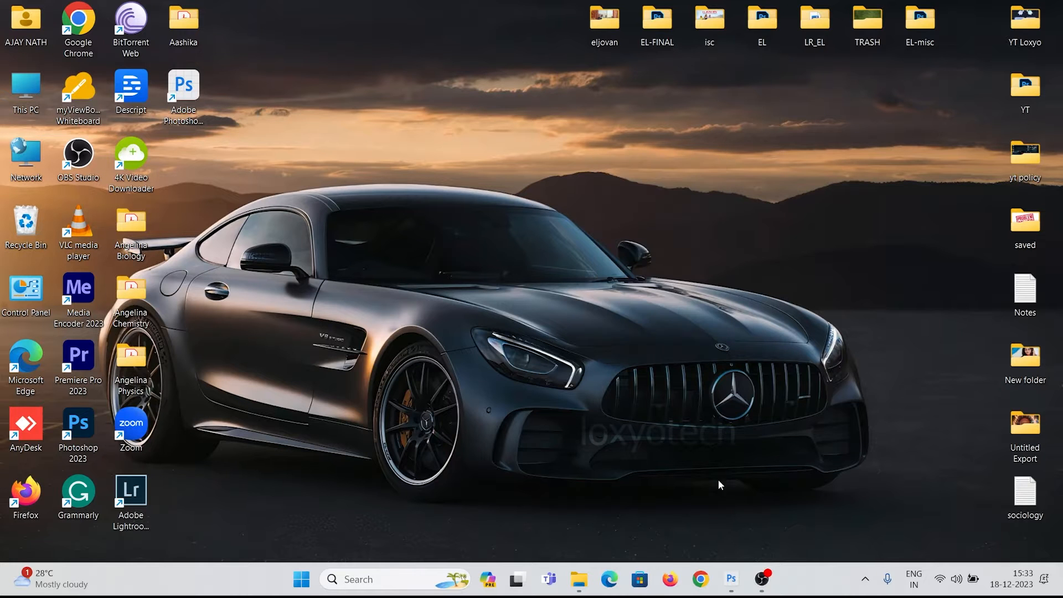
left_click(730, 579)
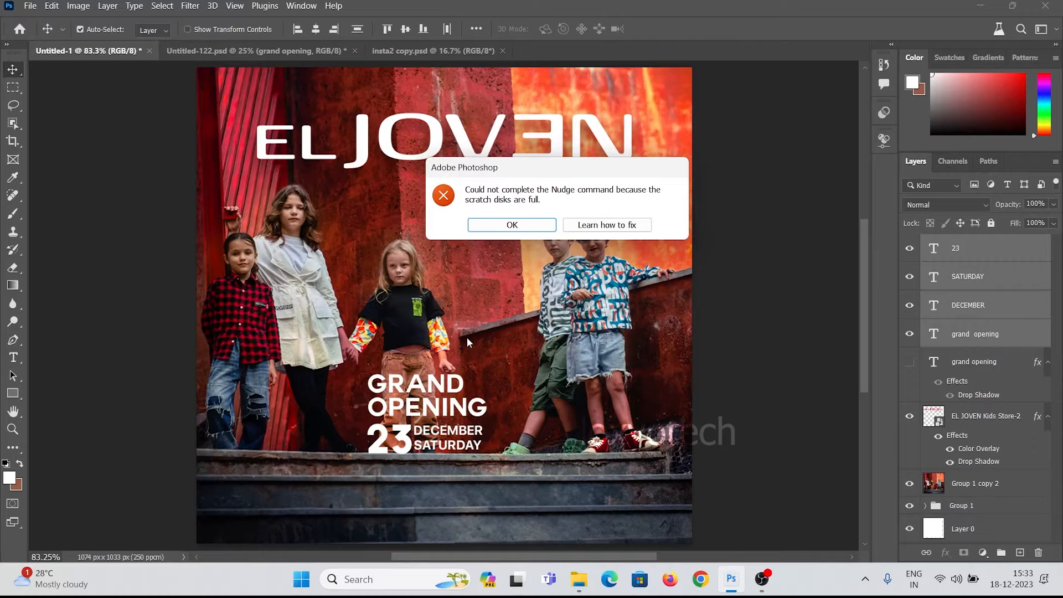
mouse_move(578, 405)
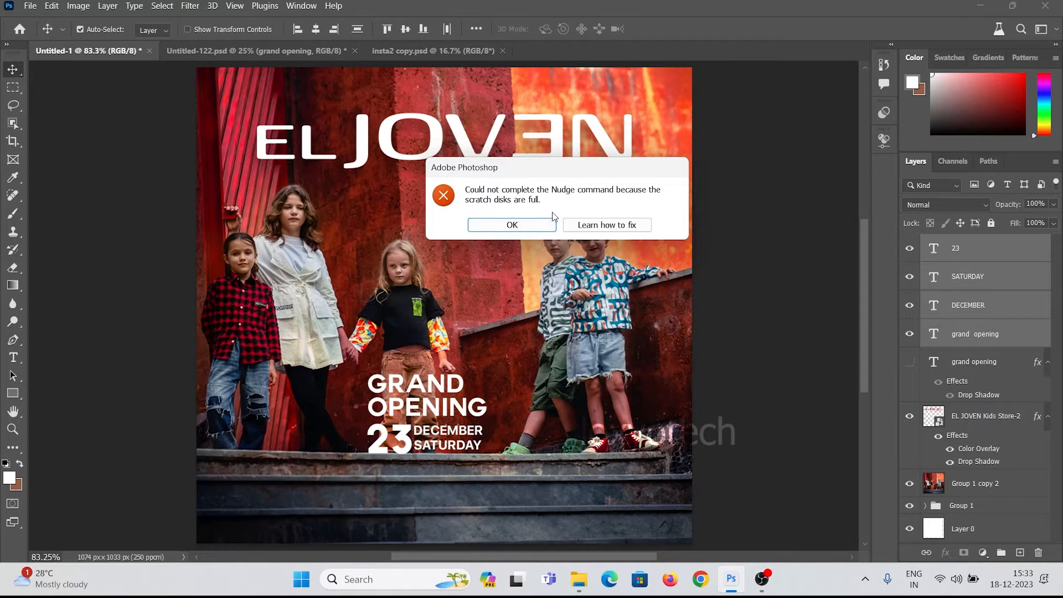
mouse_move(514, 204)
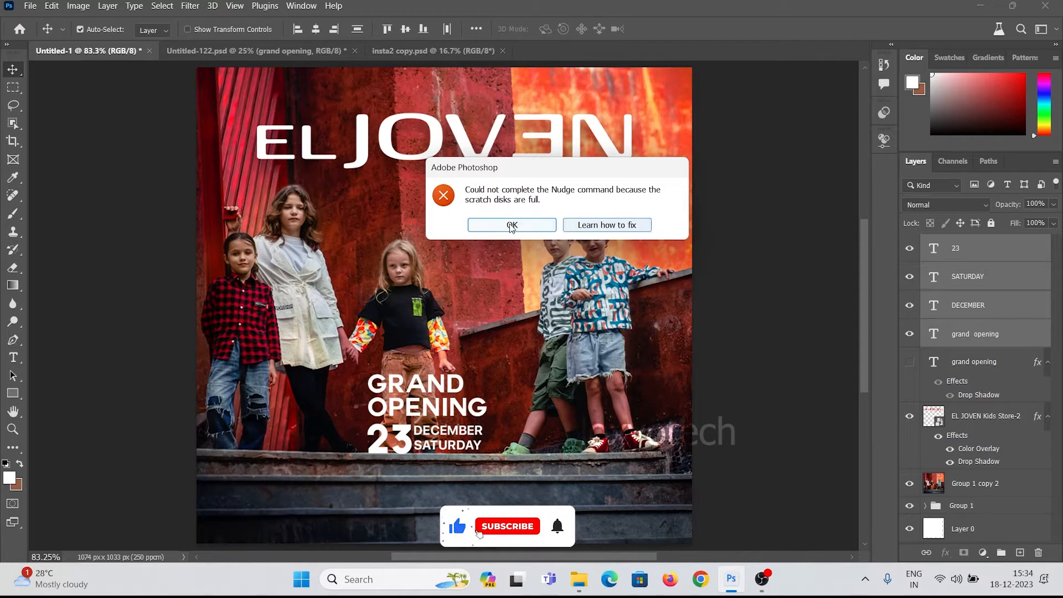
left_click(512, 224)
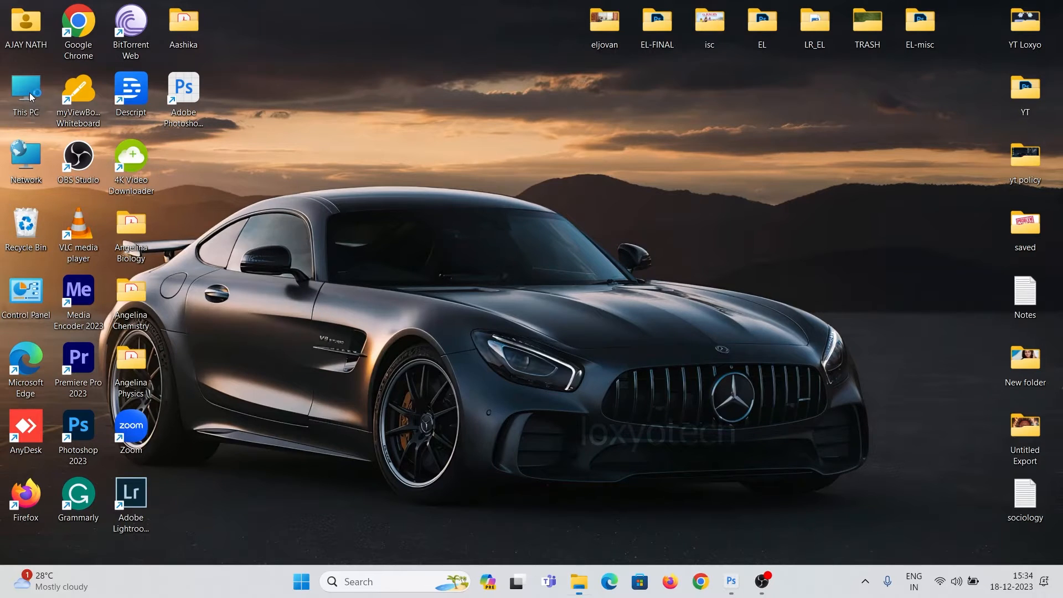
double_click(26, 95)
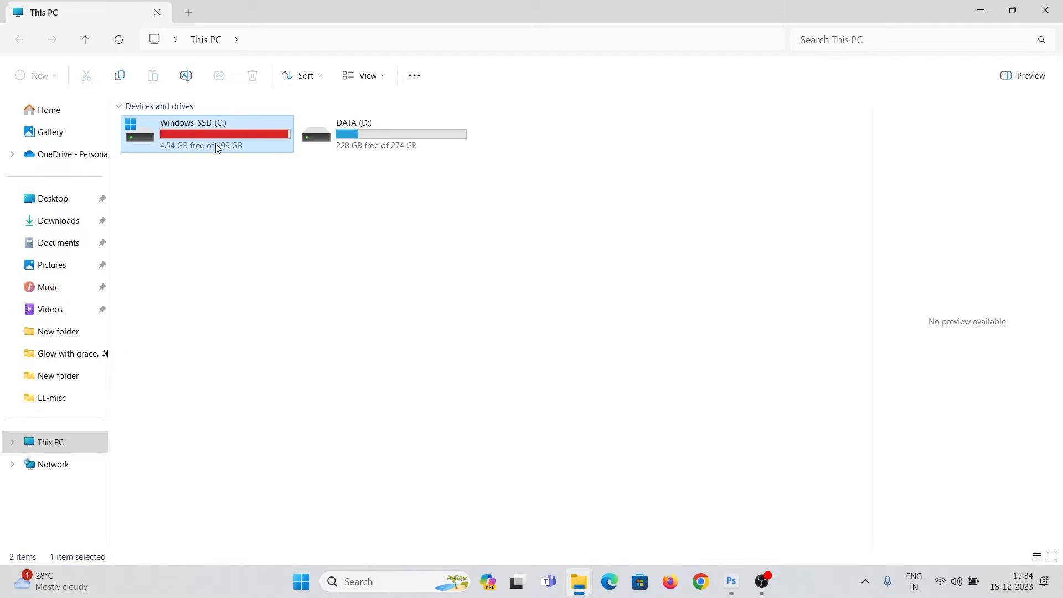
left_click(262, 212)
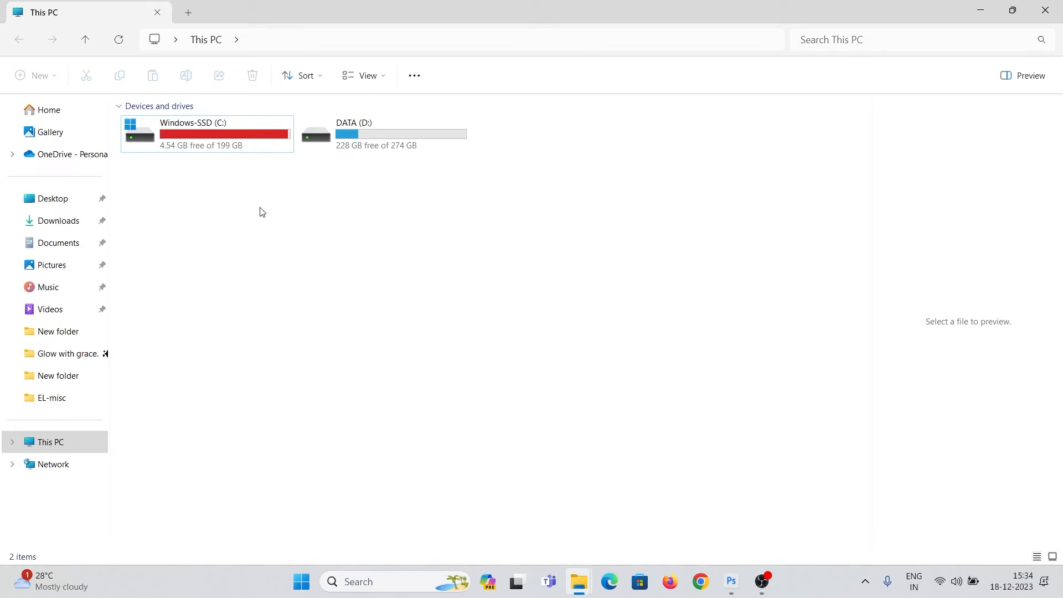
mouse_move(246, 207)
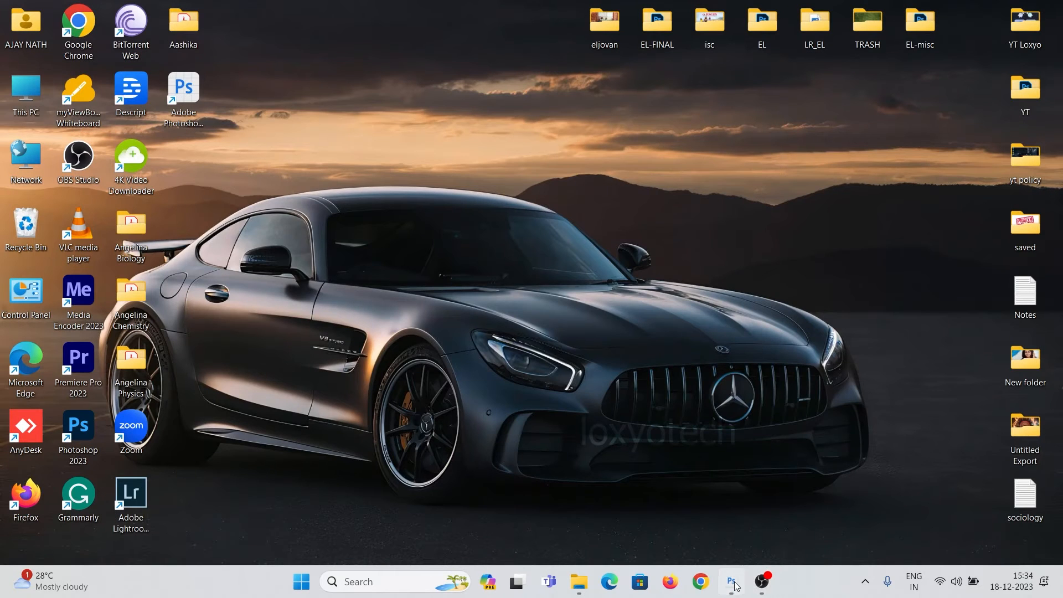
Clear the recovery-information warning, confirm C: has about 4.56 GB free, and return to the poster
left_click(731, 582)
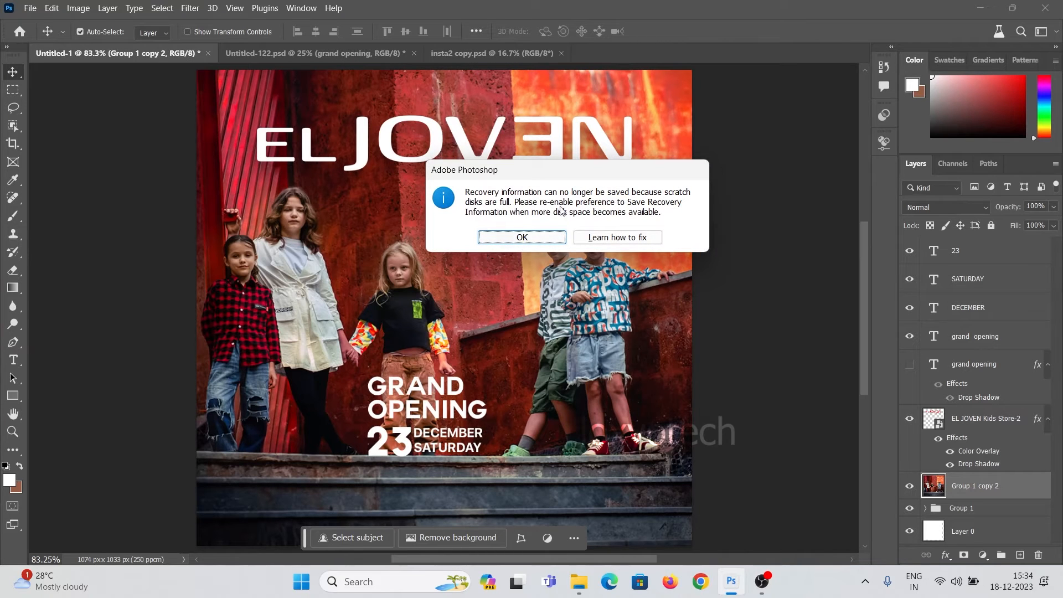
mouse_move(636, 201)
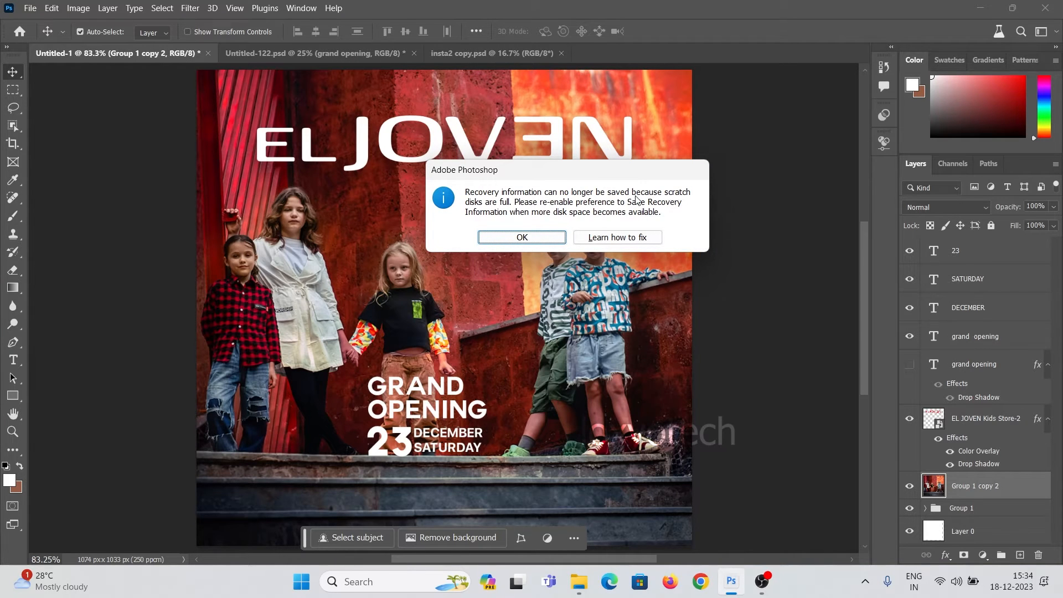
mouse_move(484, 229)
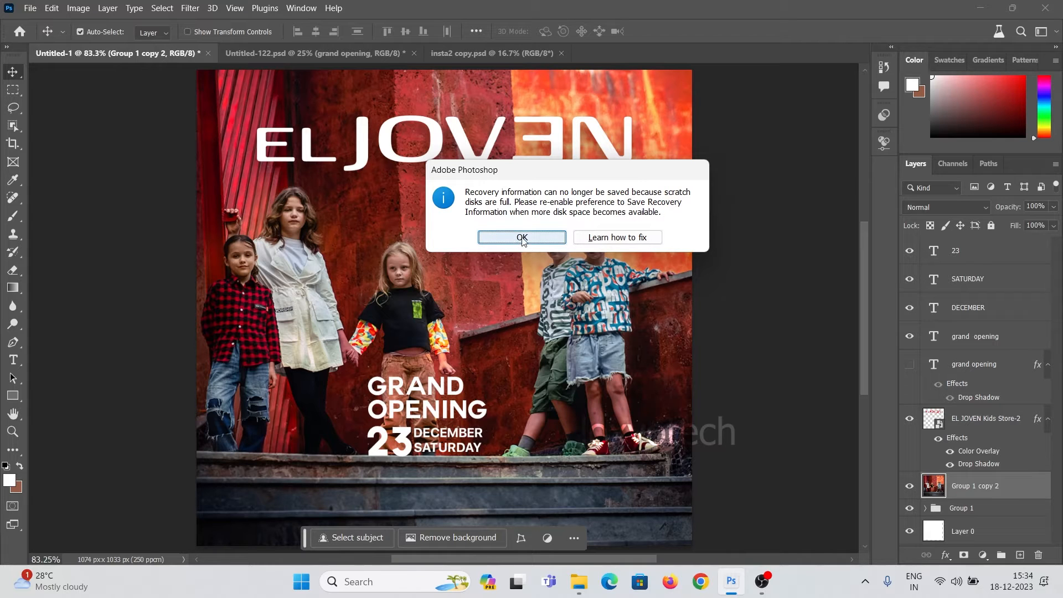
left_click(522, 237)
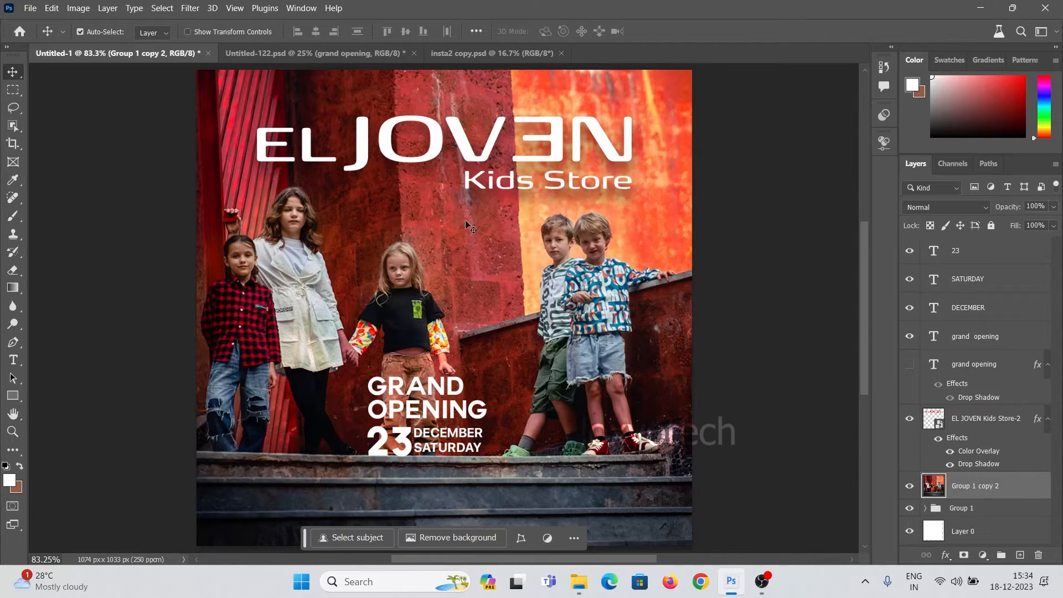
mouse_move(566, 197)
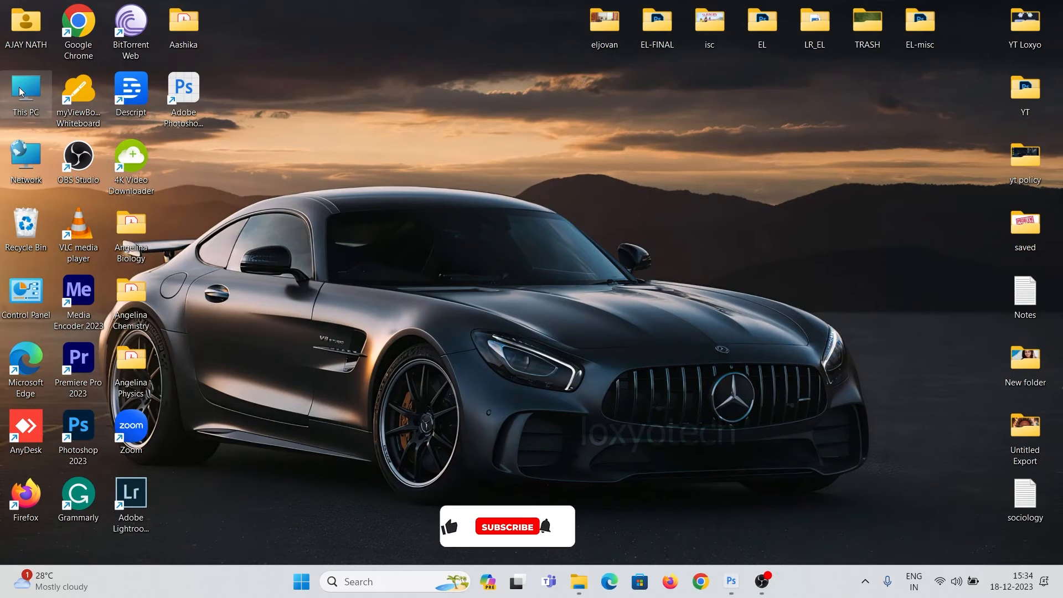
double_click(26, 91)
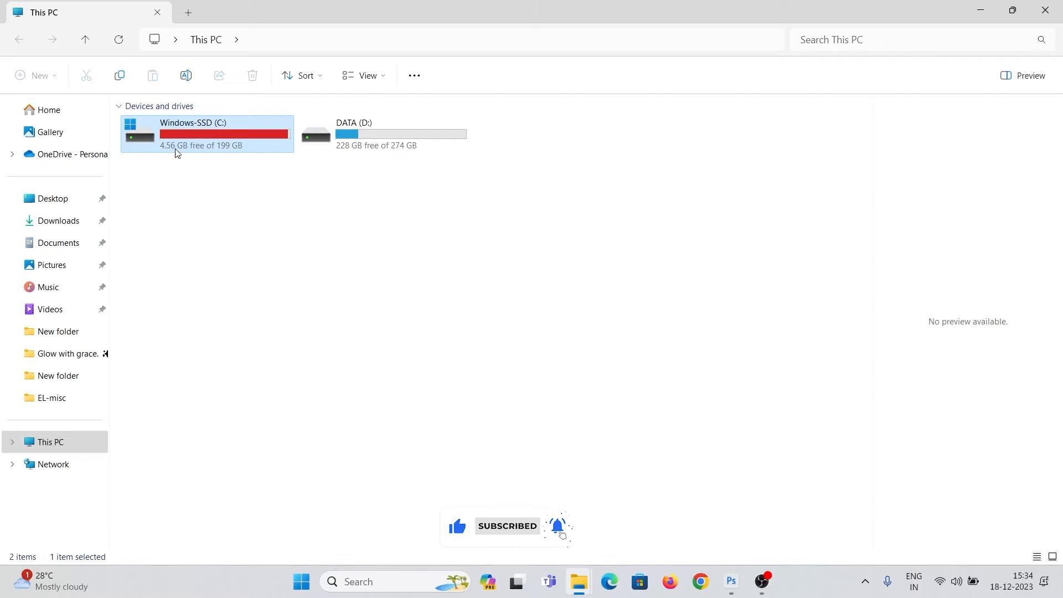
left_click(544, 223)
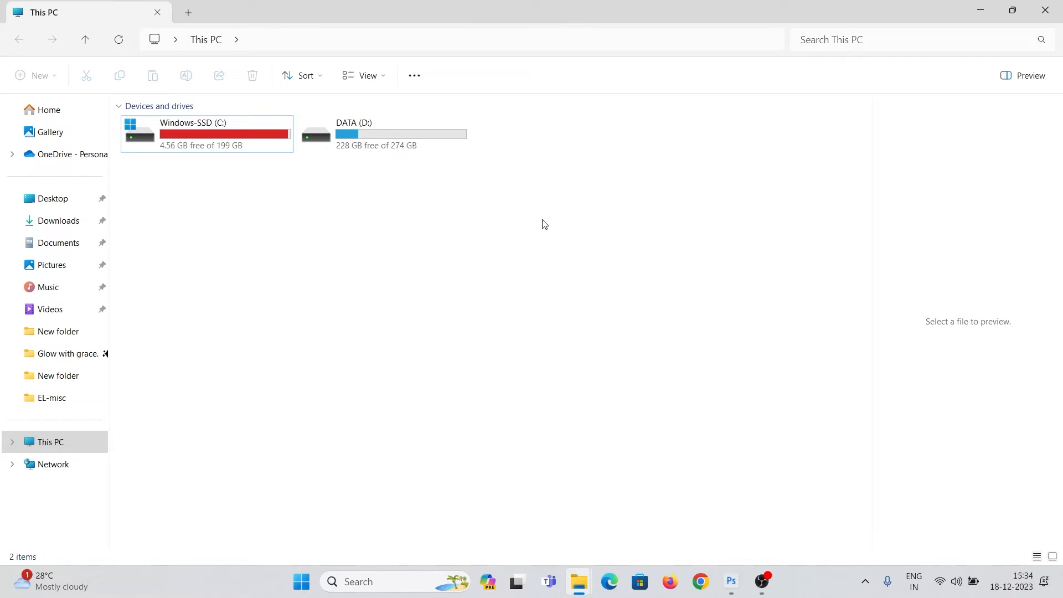
left_click(730, 582)
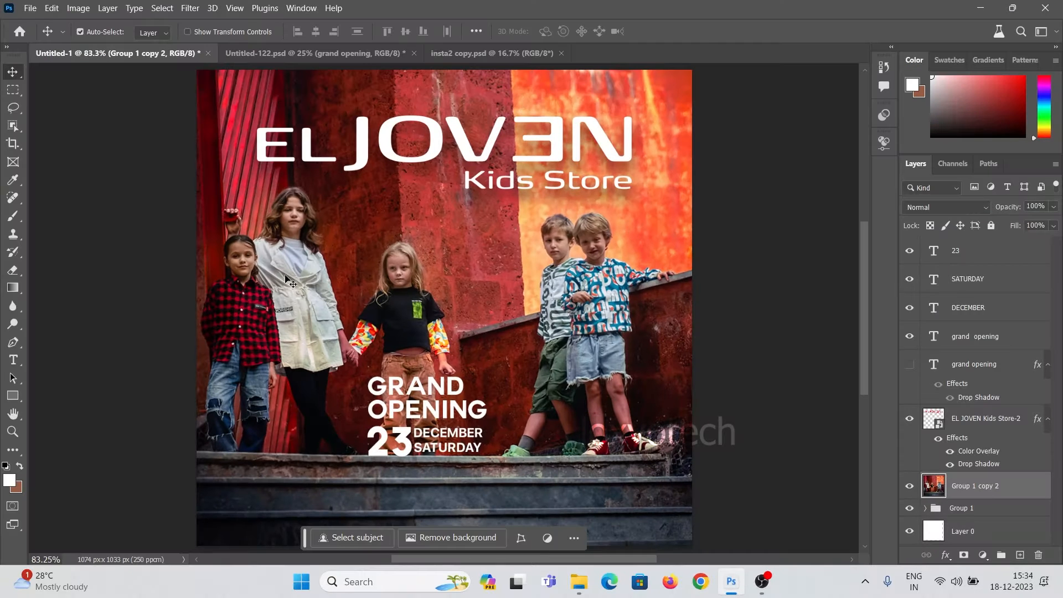
In Preferences > Scratch Disks, use D:\ (228 GB free) instead of C:\
left_click(51, 8)
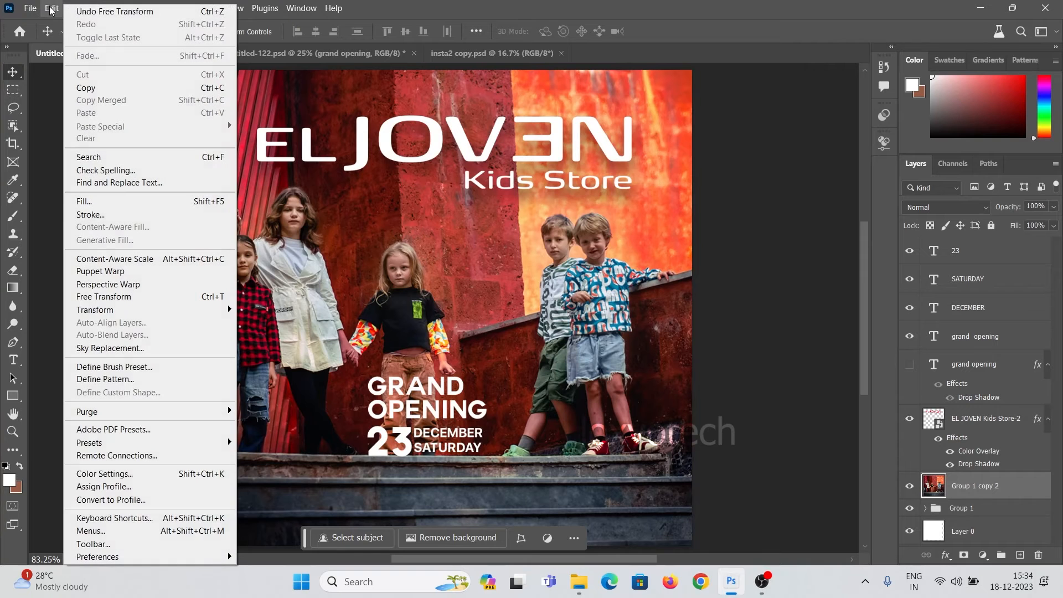
mouse_move(98, 557)
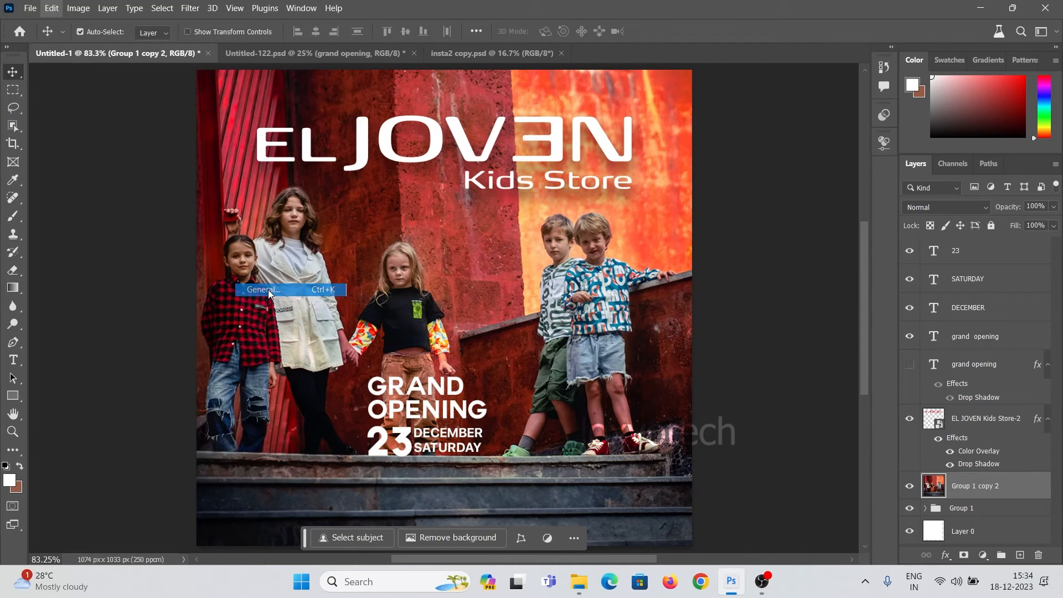
left_click(262, 290)
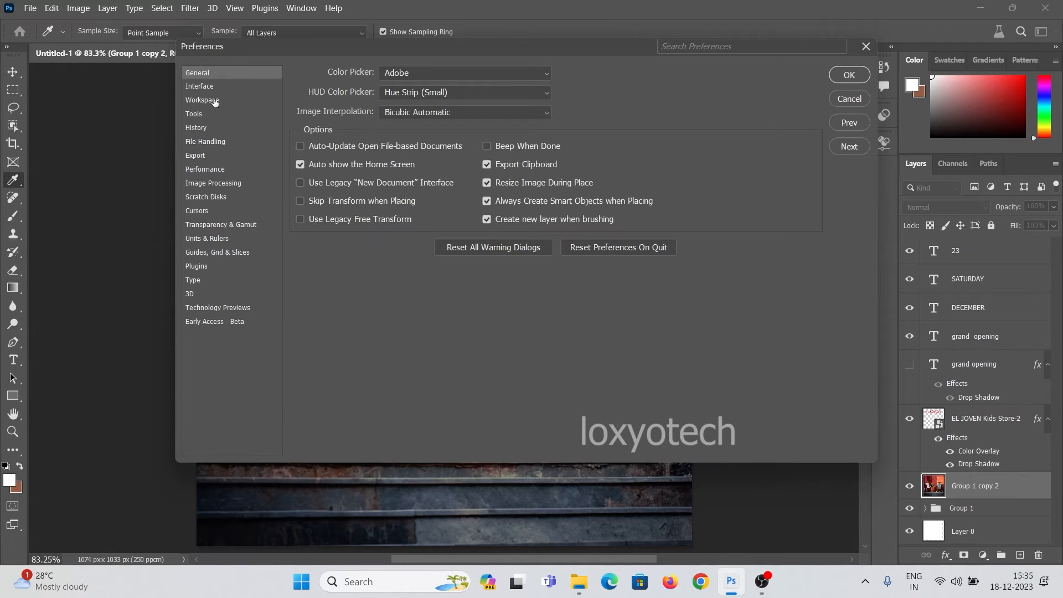
mouse_move(214, 200)
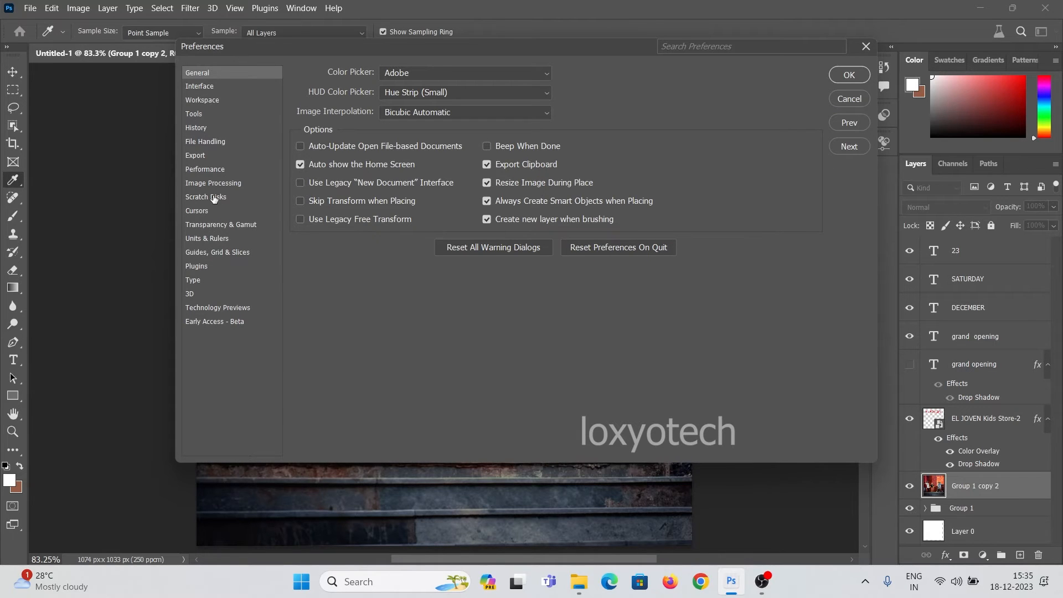
left_click(206, 196)
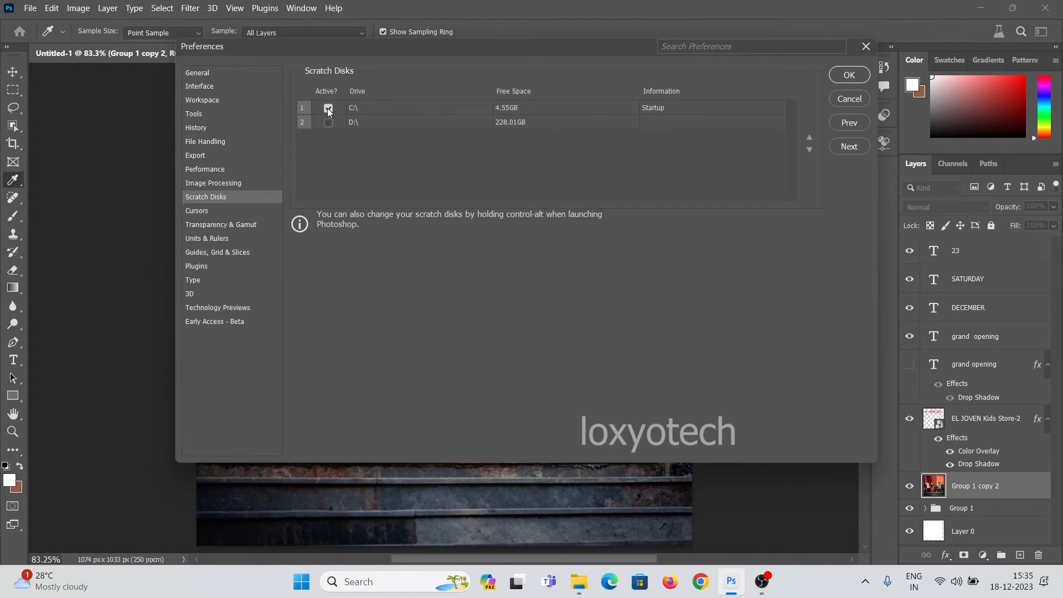
left_click(328, 122)
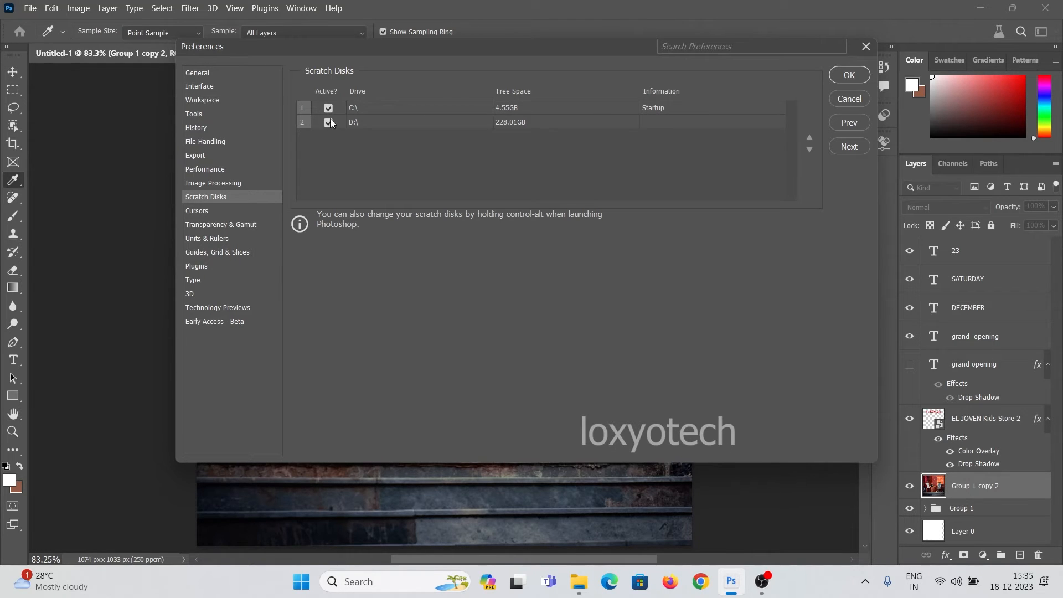
left_click(328, 108)
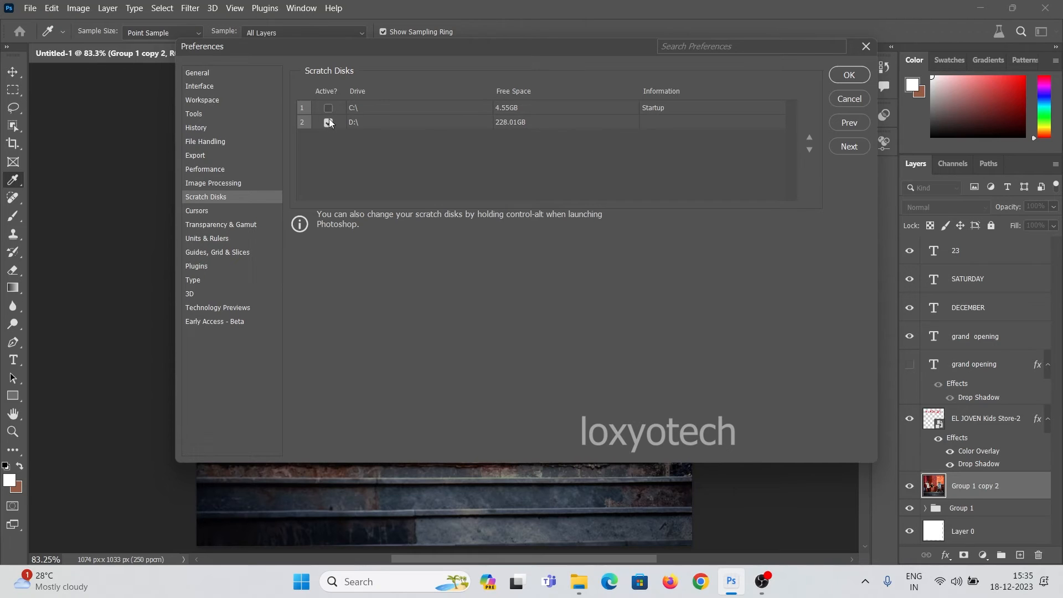
left_click(328, 122)
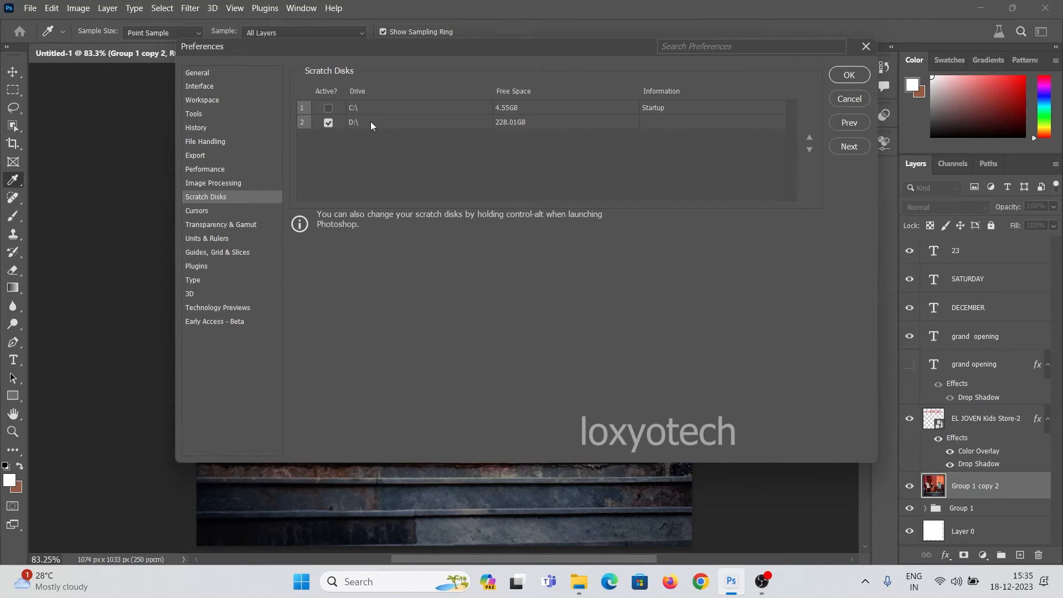
mouse_move(852, 75)
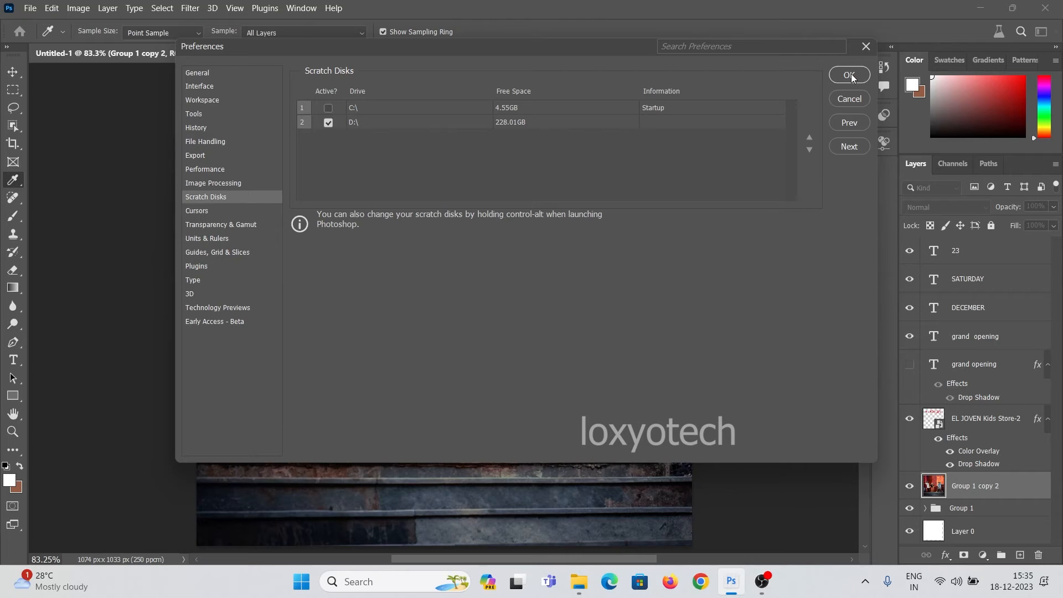
left_click(848, 75)
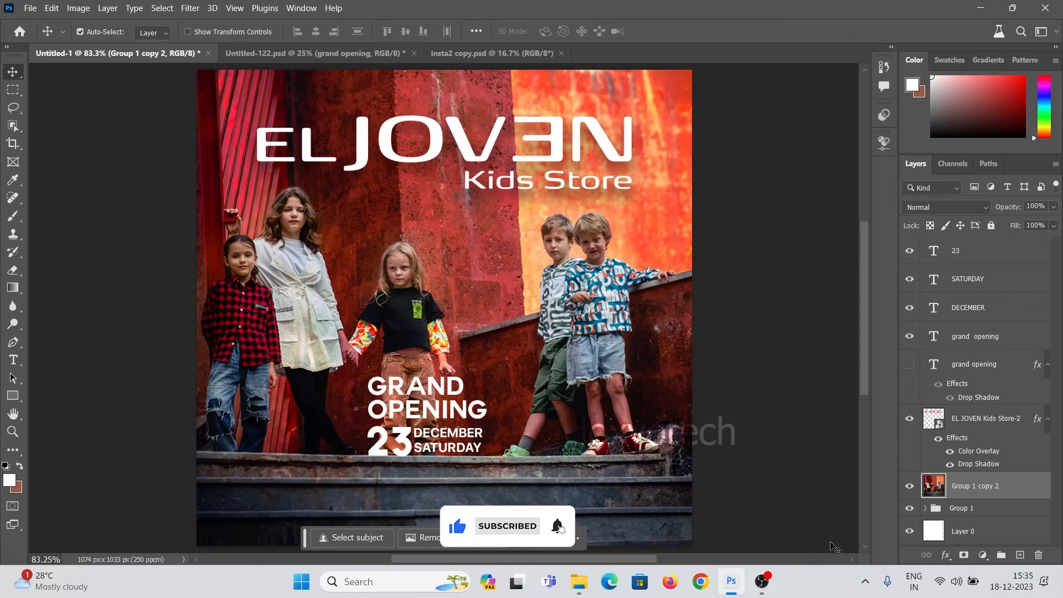
Select the grand opening, DECEMBER and SATURDAY text layers in the Layers panel
left_click(975, 336)
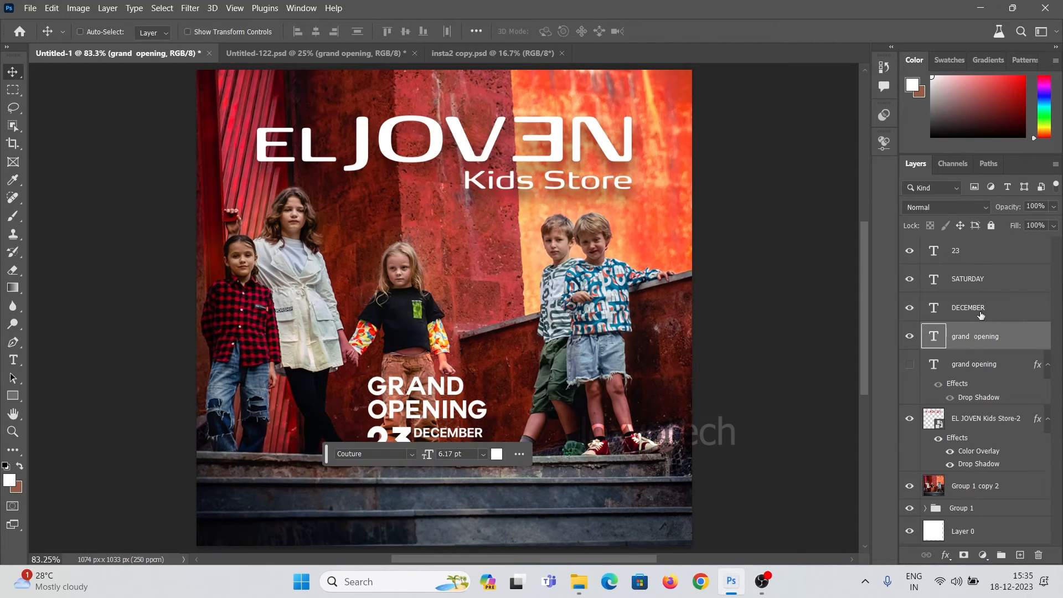
left_click(968, 279)
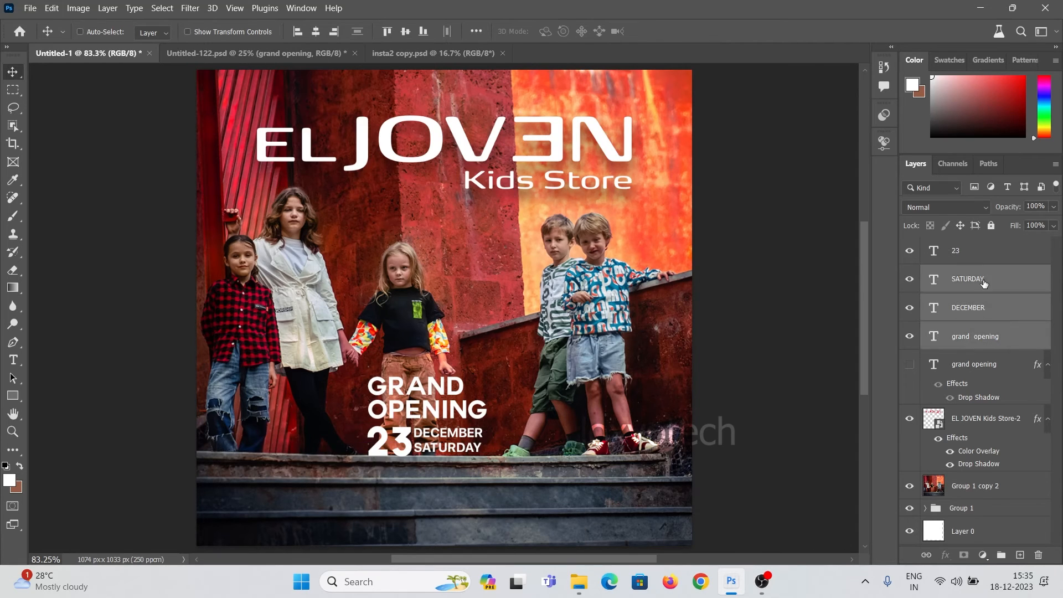
mouse_move(12, 90)
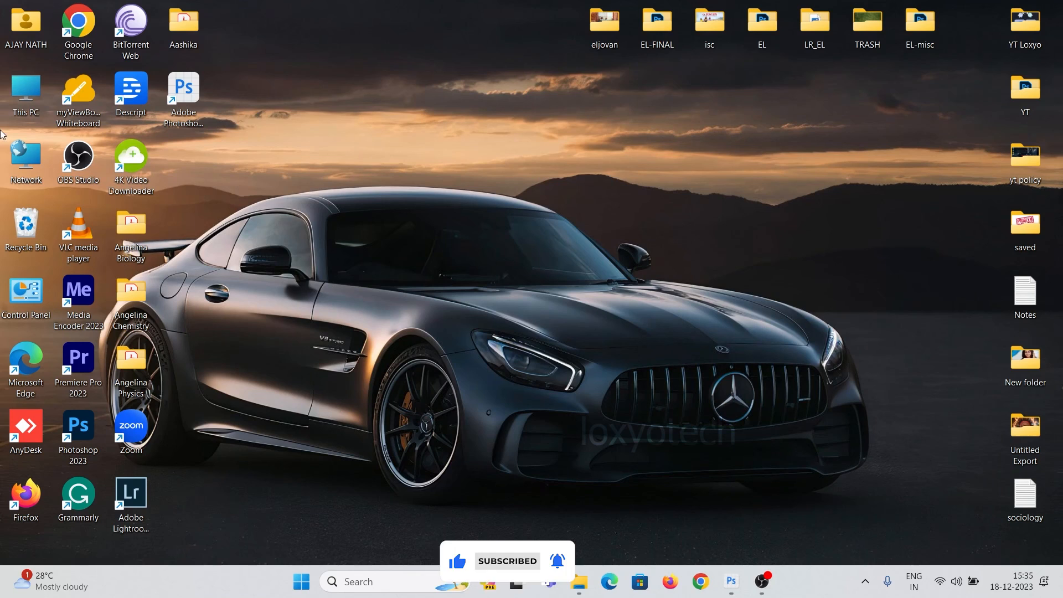
double_click(26, 94)
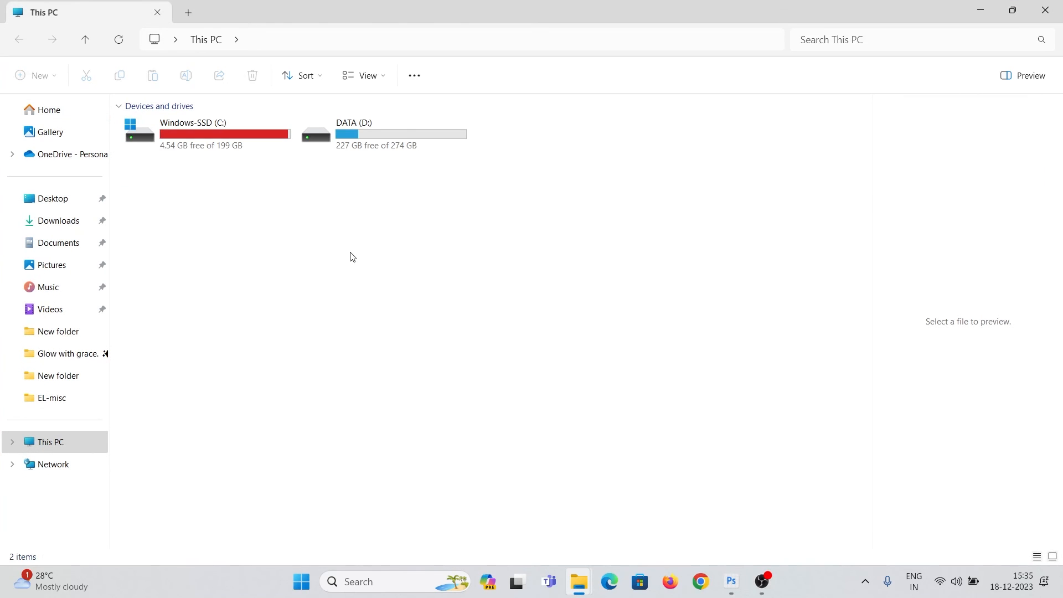
left_click(206, 134)
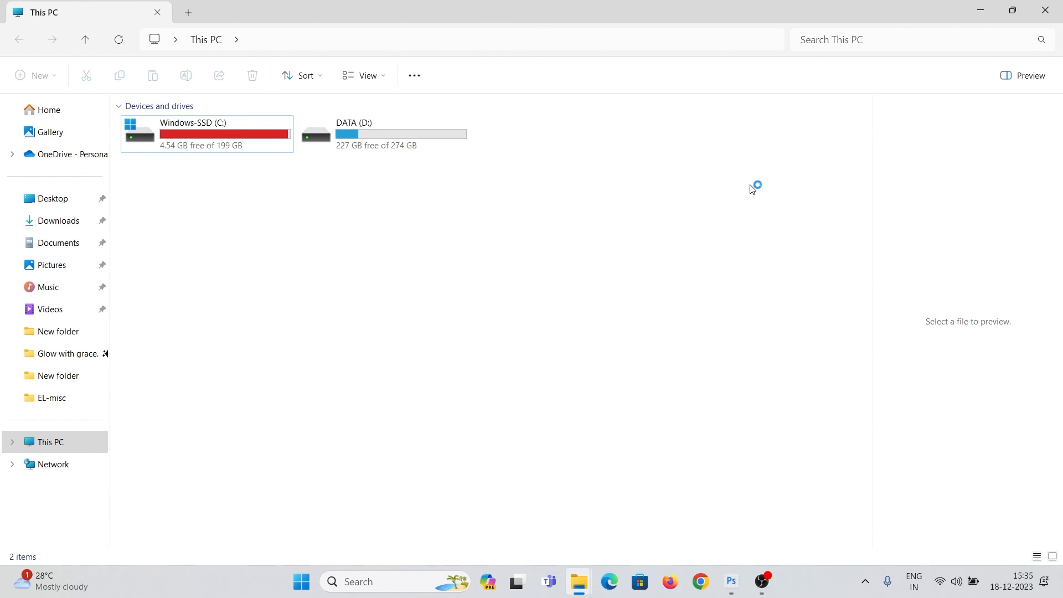
mouse_move(1045, 12)
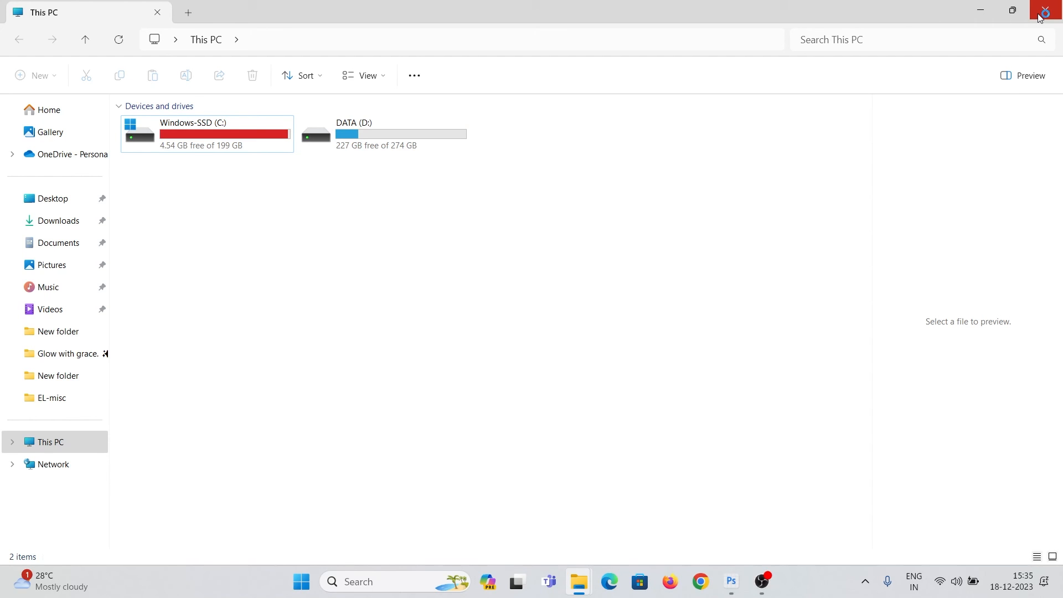
left_click(1042, 11)
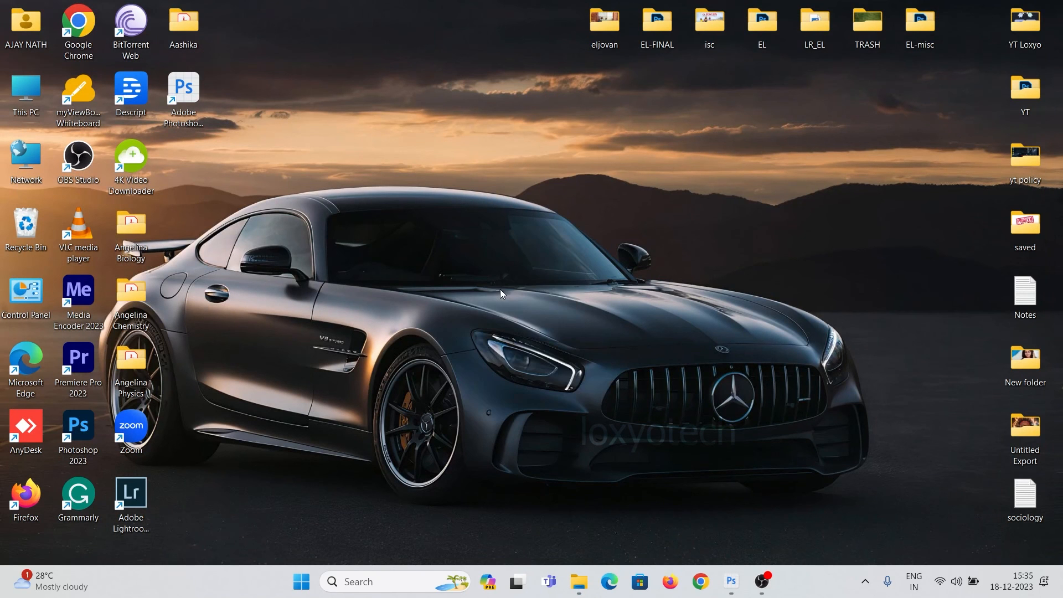